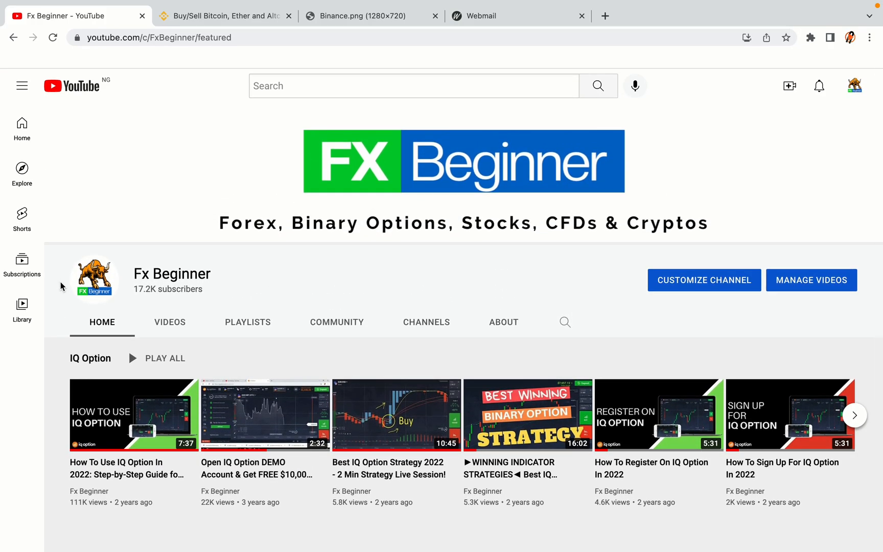
pyautogui.moveTo(348, 283)
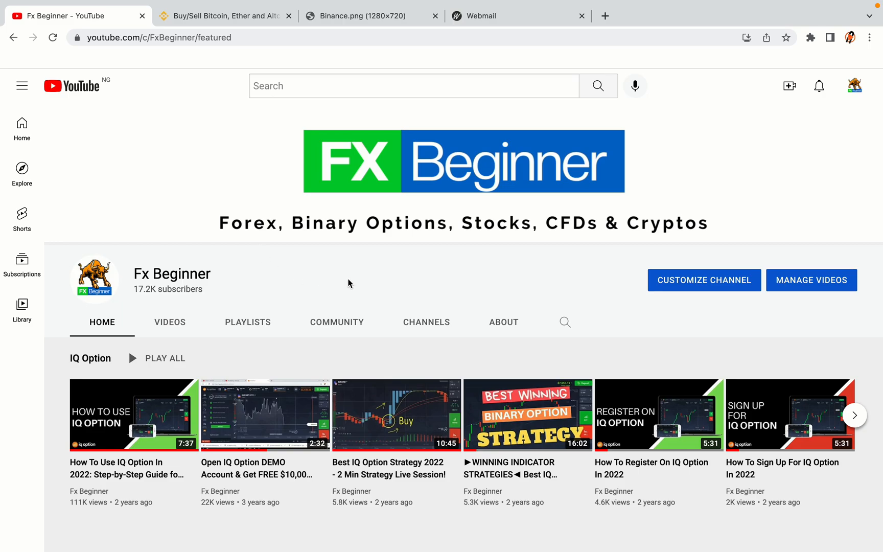
pyautogui.moveTo(566, 261)
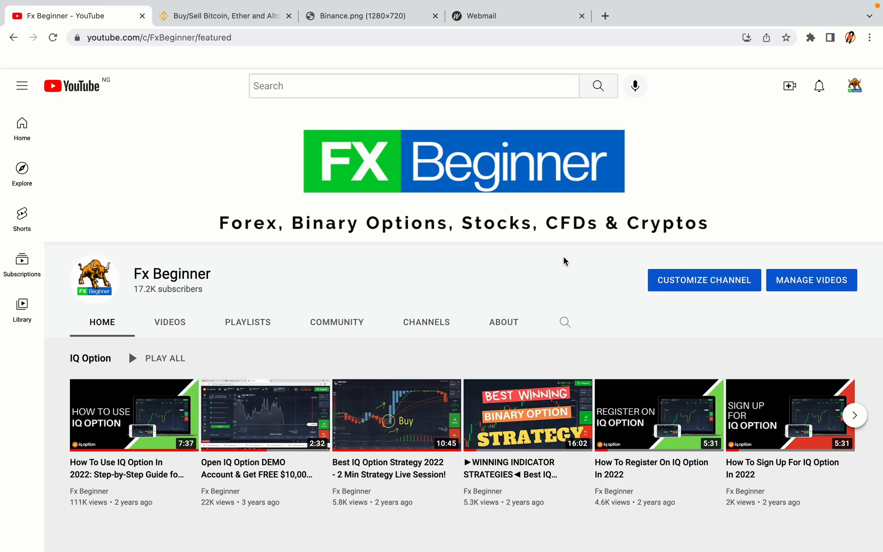
# - Browse the Binance homepage down to the trusted-exchange area, then return to the top banner
pyautogui.click(222, 15)
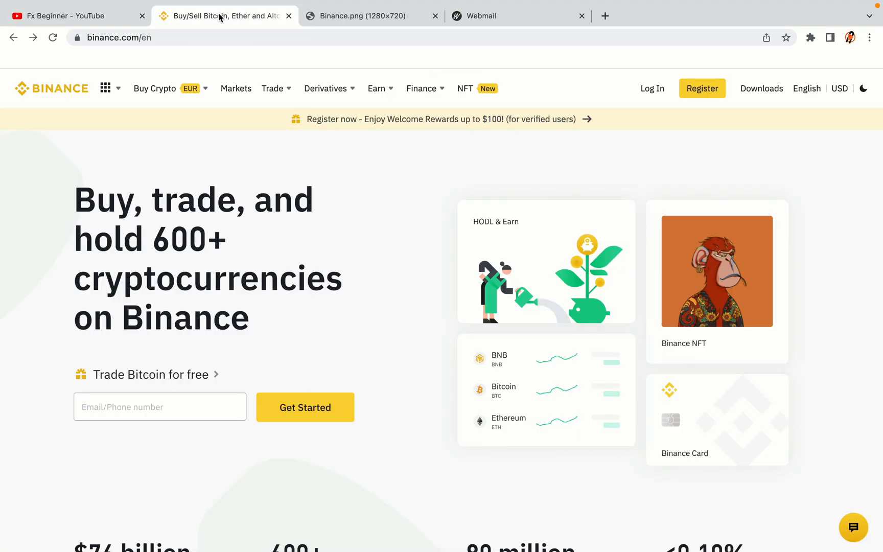
pyautogui.moveTo(60, 213)
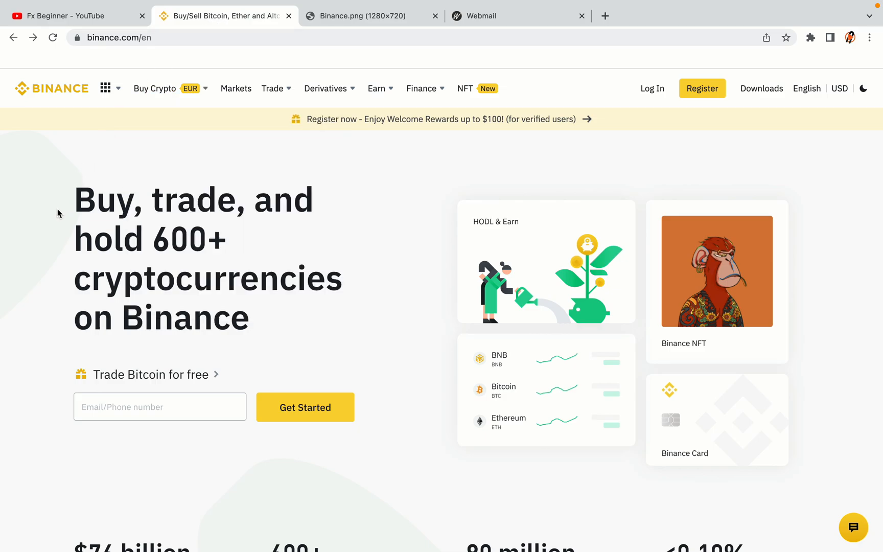
pyautogui.moveTo(423, 269)
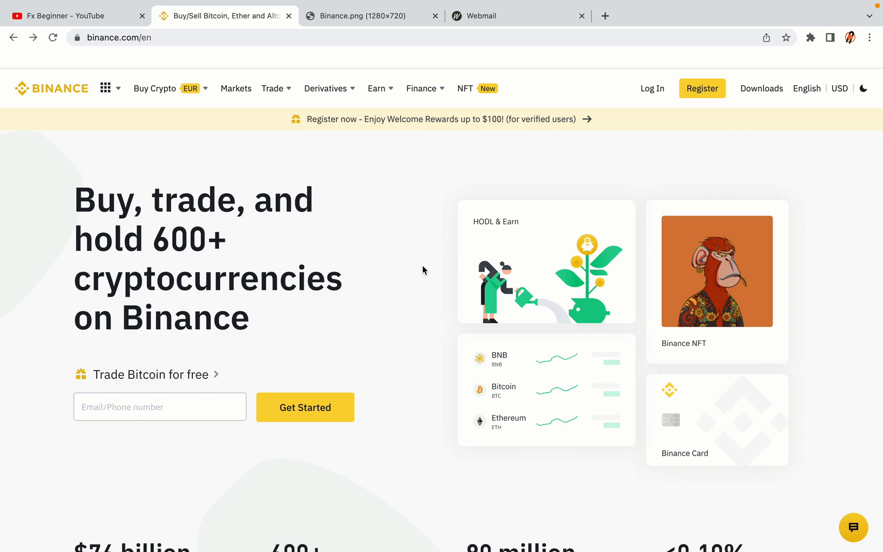
pyautogui.scroll(-3)
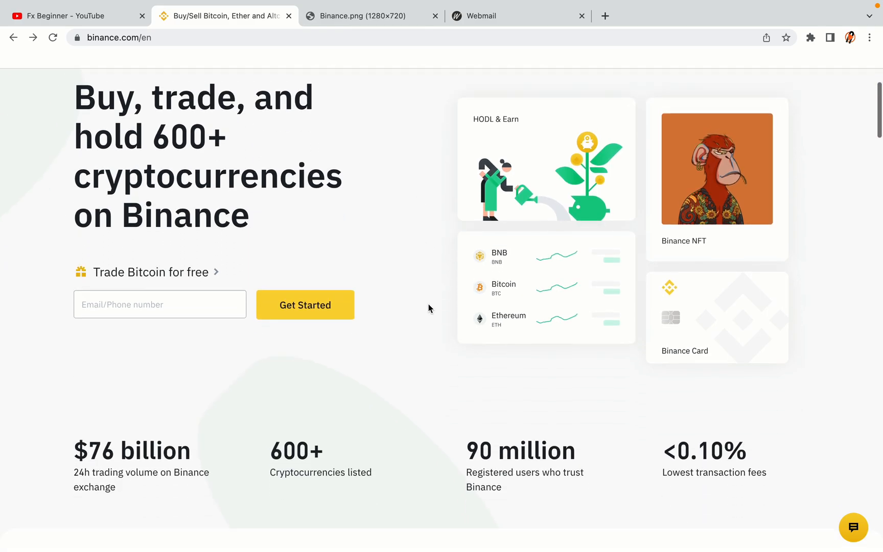
pyautogui.scroll(-3)
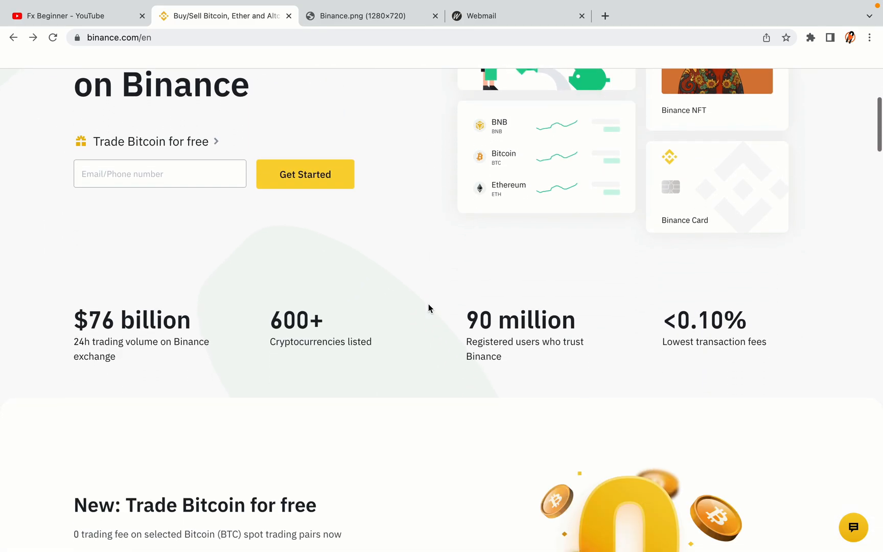
pyautogui.scroll(-3)
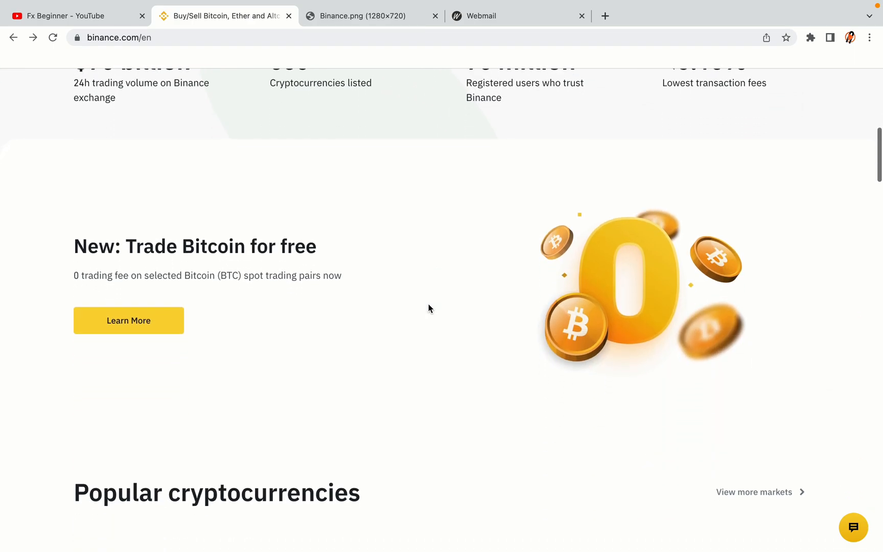
pyautogui.scroll(3)
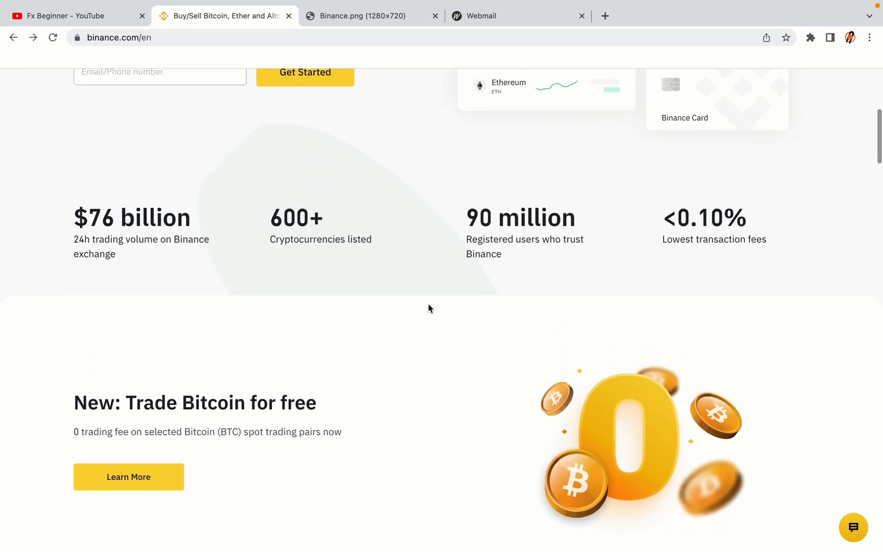
pyautogui.scroll(-3)
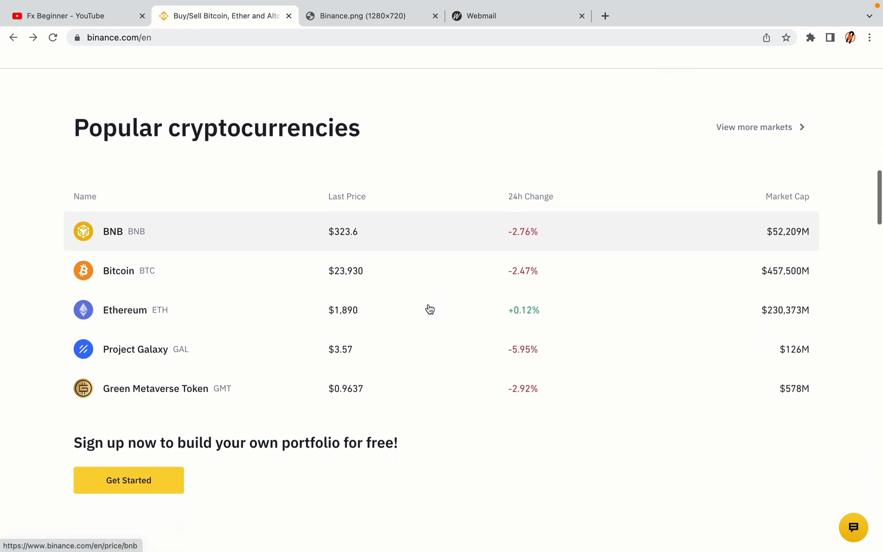
pyautogui.scroll(-3)
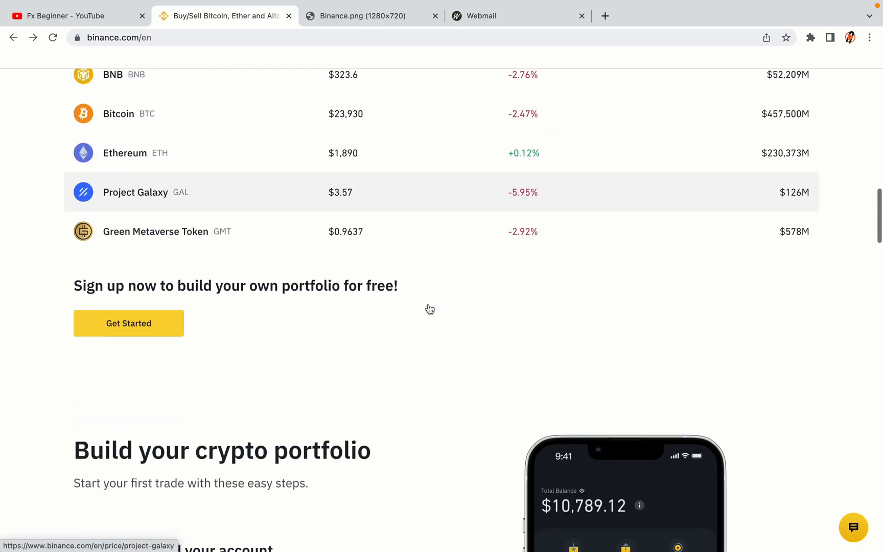
pyautogui.scroll(-3)
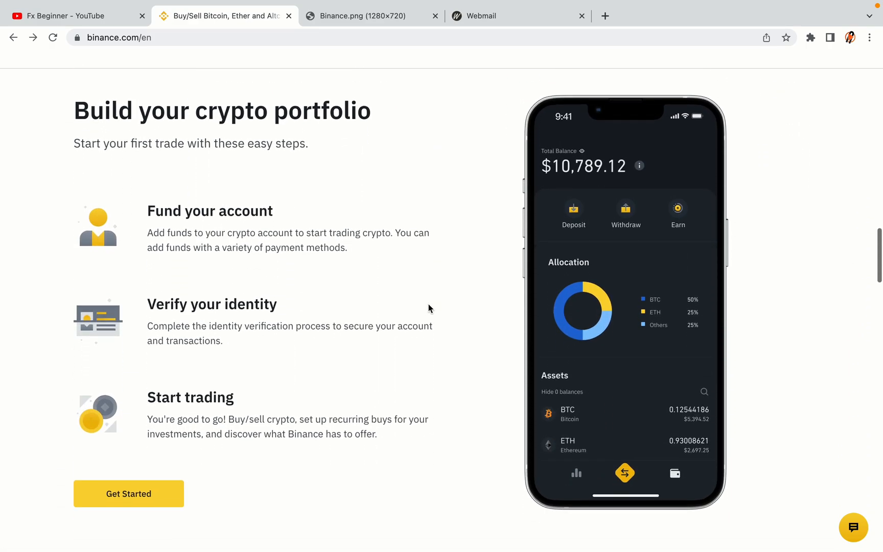
pyautogui.scroll(-3)
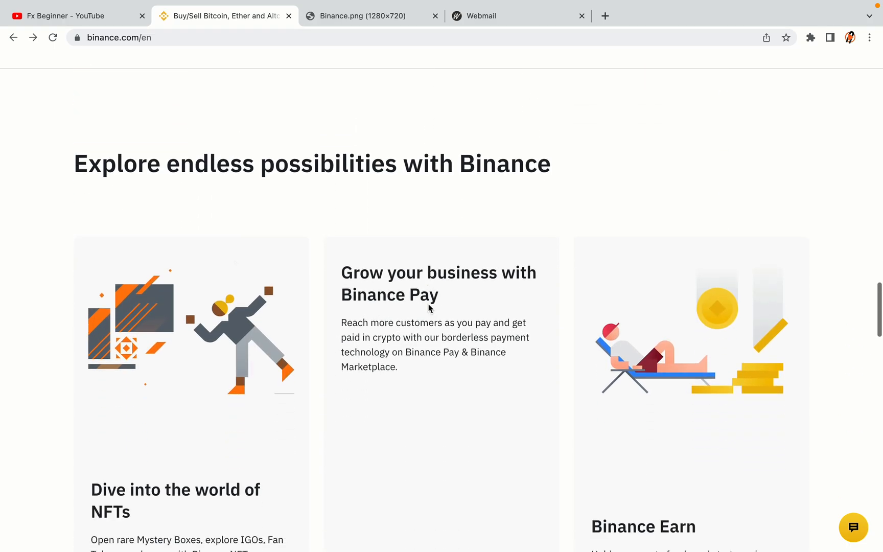
pyautogui.scroll(-3)
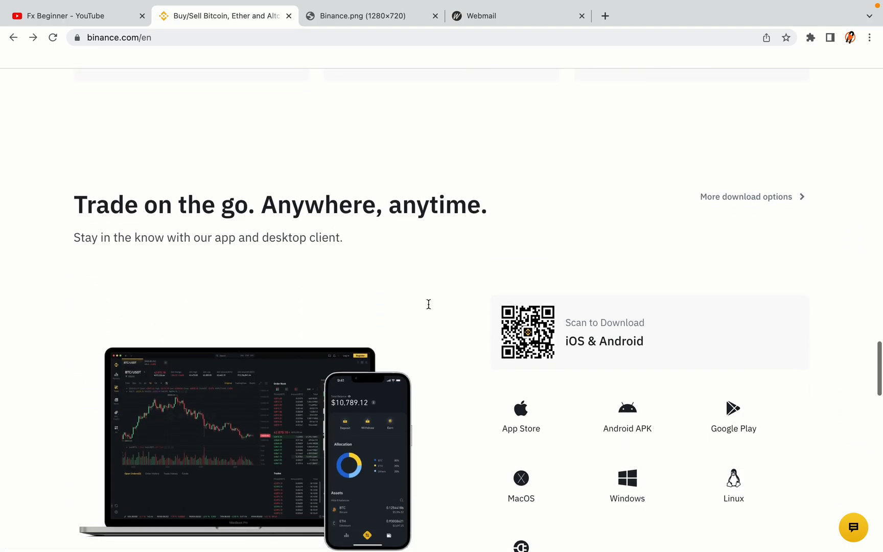
pyautogui.scroll(-3)
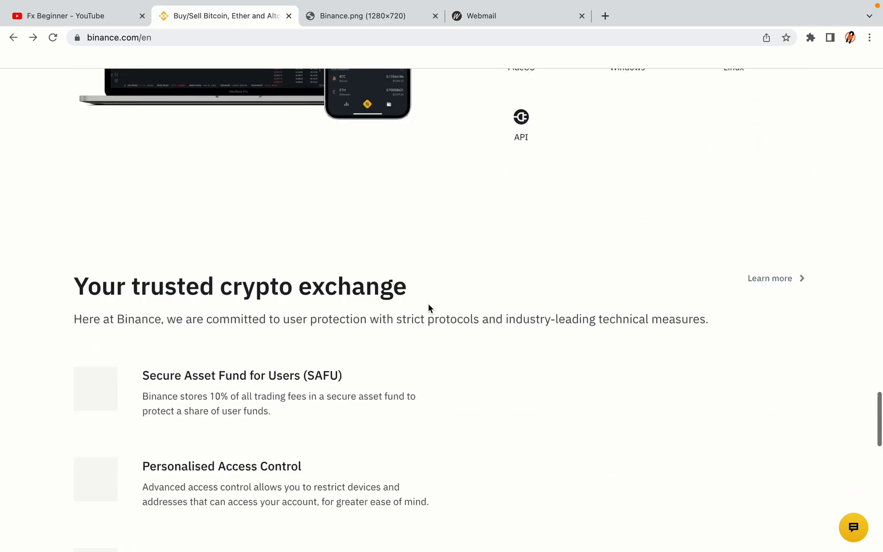
pyautogui.scroll(-3)
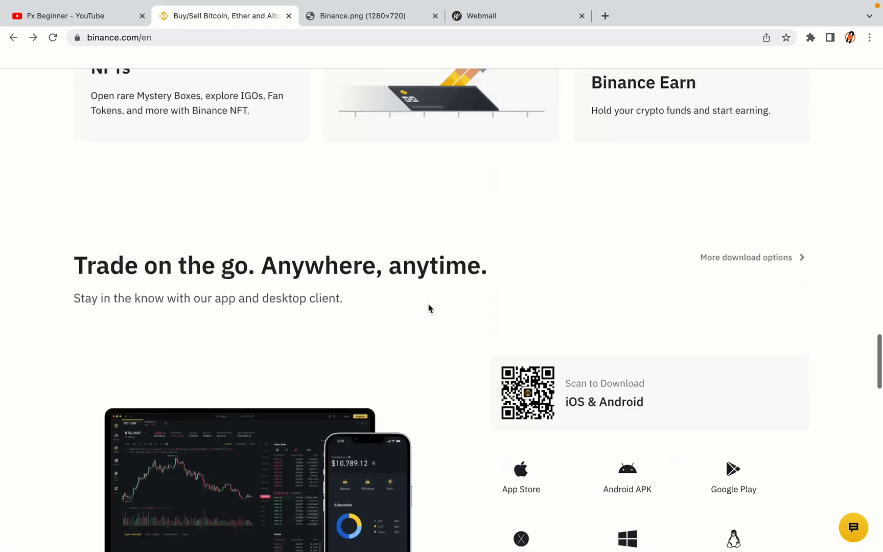
pyautogui.scroll(3)
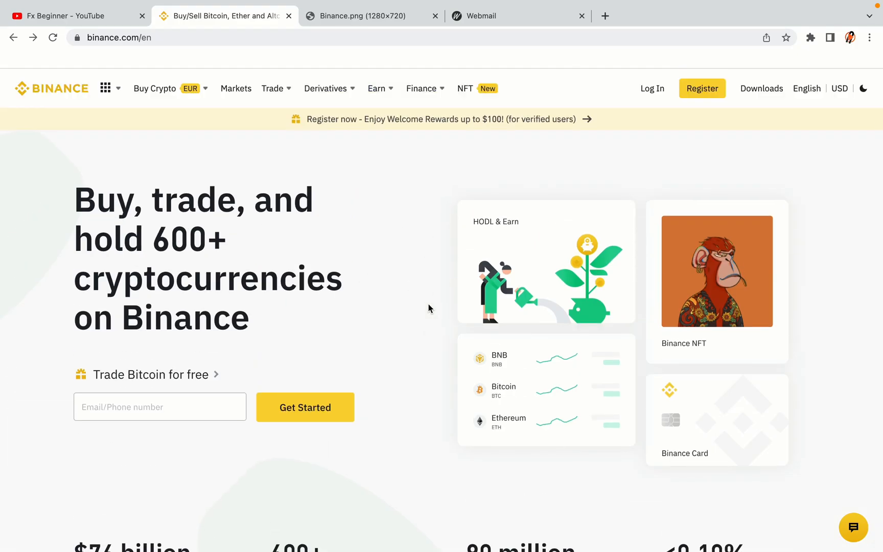
pyautogui.moveTo(402, 321)
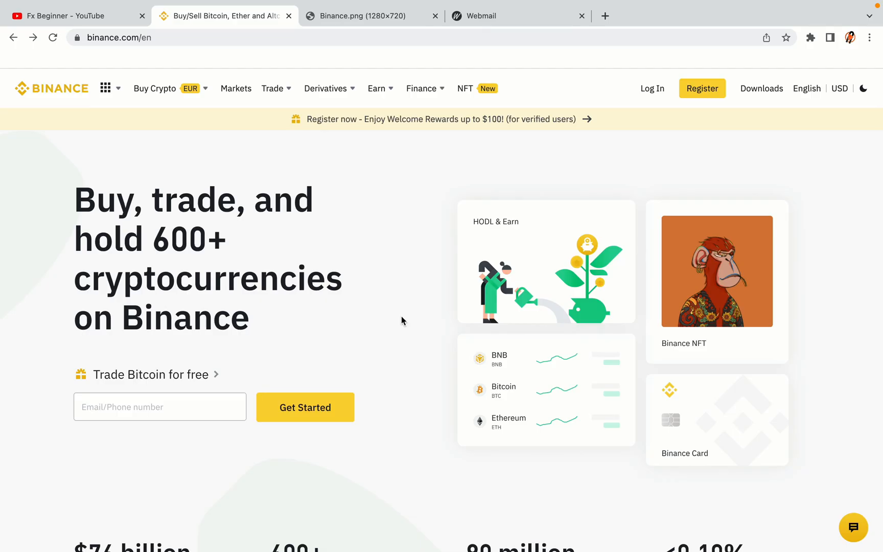
pyautogui.moveTo(347, 192)
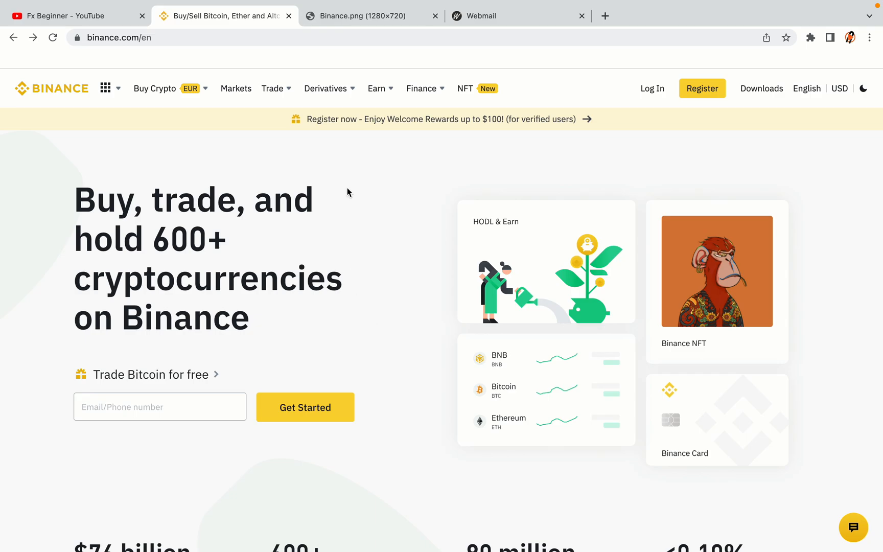
# - Show the Binance.png image with the fxbeginner.net/go/binance link
pyautogui.click(360, 16)
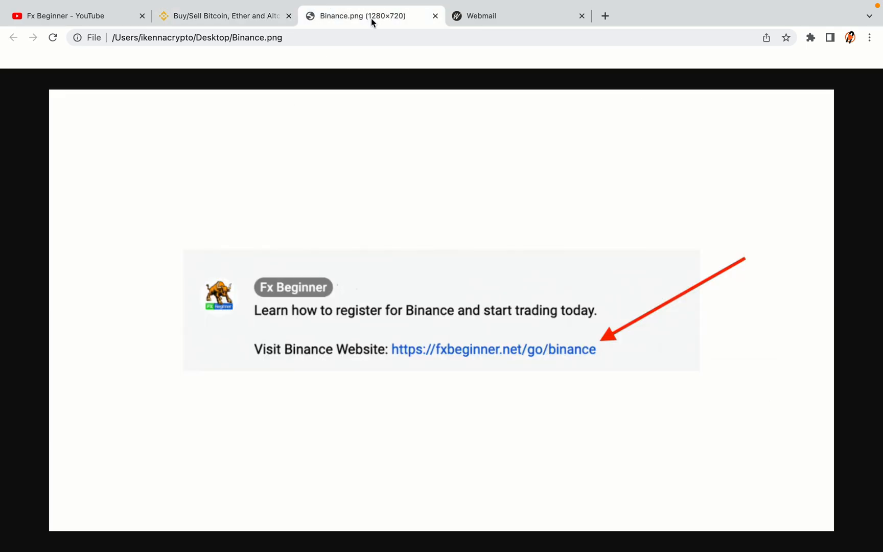
pyautogui.moveTo(391, 407)
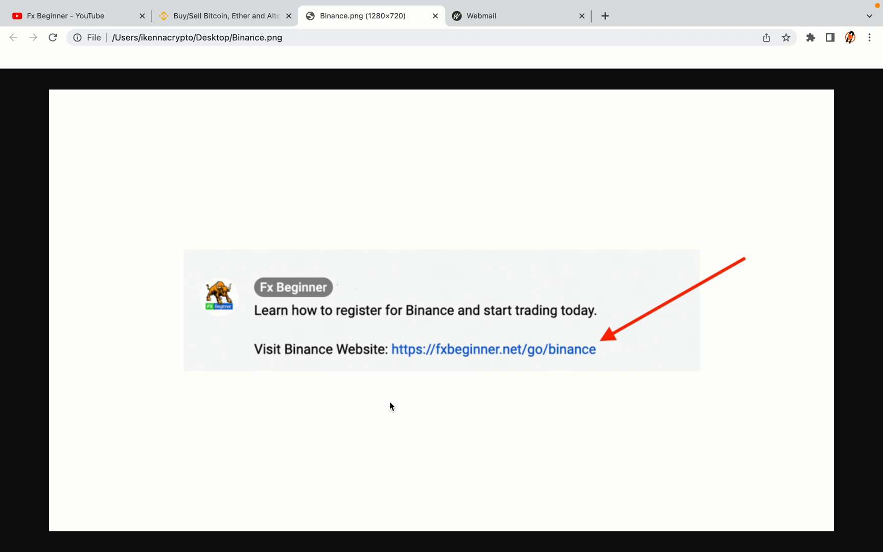
pyautogui.moveTo(472, 296)
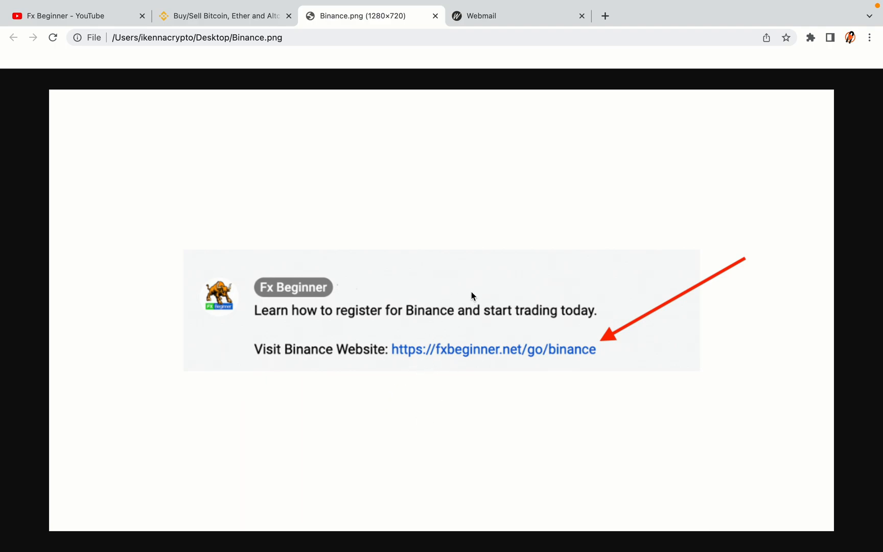
pyautogui.moveTo(618, 426)
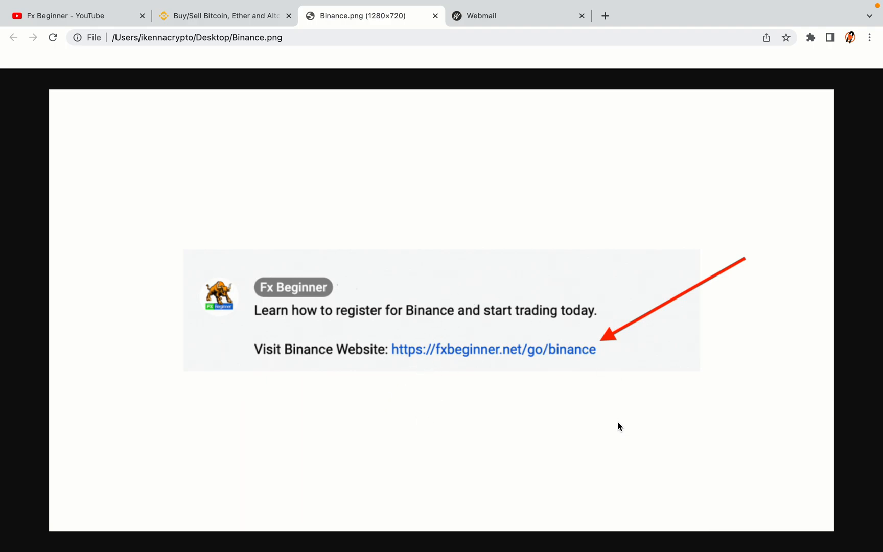
pyautogui.moveTo(589, 344)
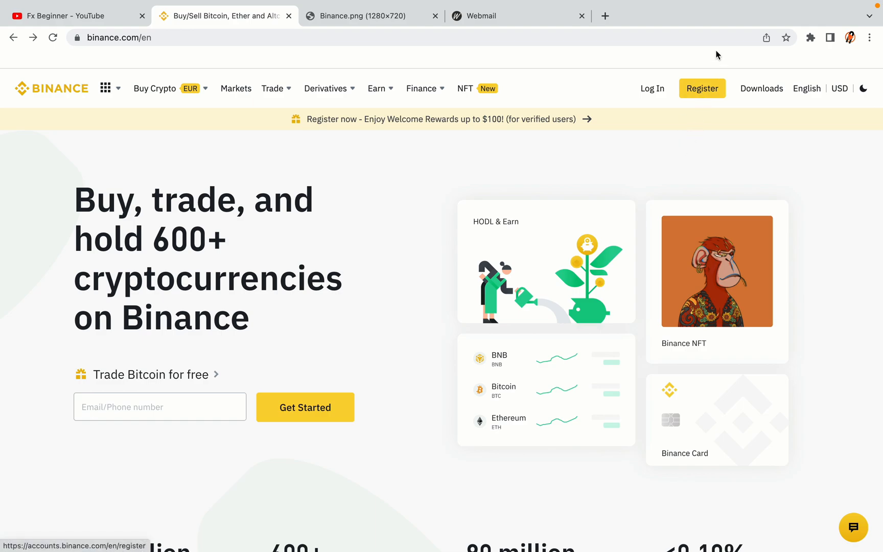
pyautogui.moveTo(702, 96)
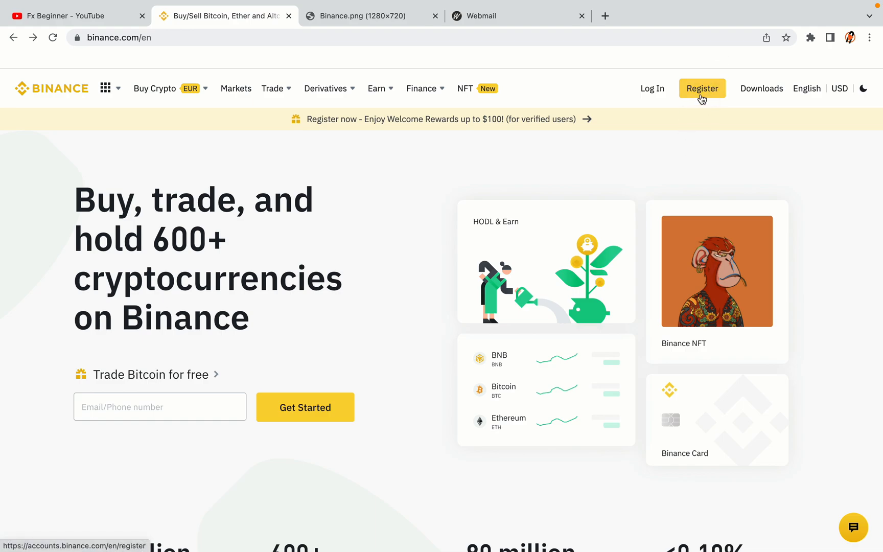
pyautogui.moveTo(706, 100)
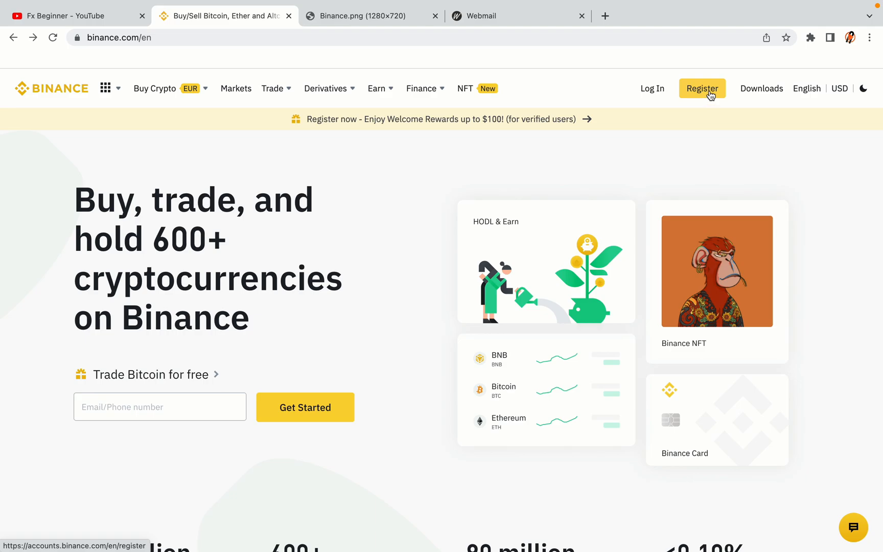
# - Open Binance's Register page from the homepage's top-right button
pyautogui.click(701, 88)
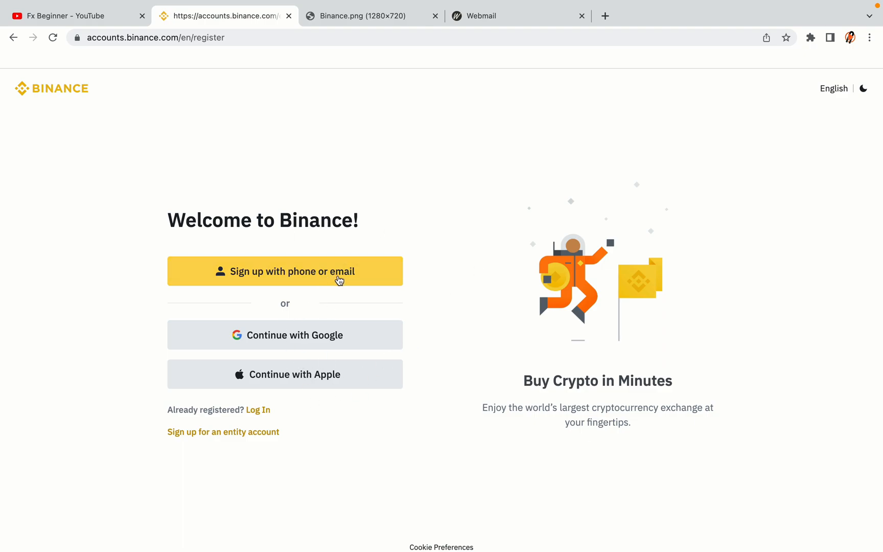
pyautogui.moveTo(434, 308)
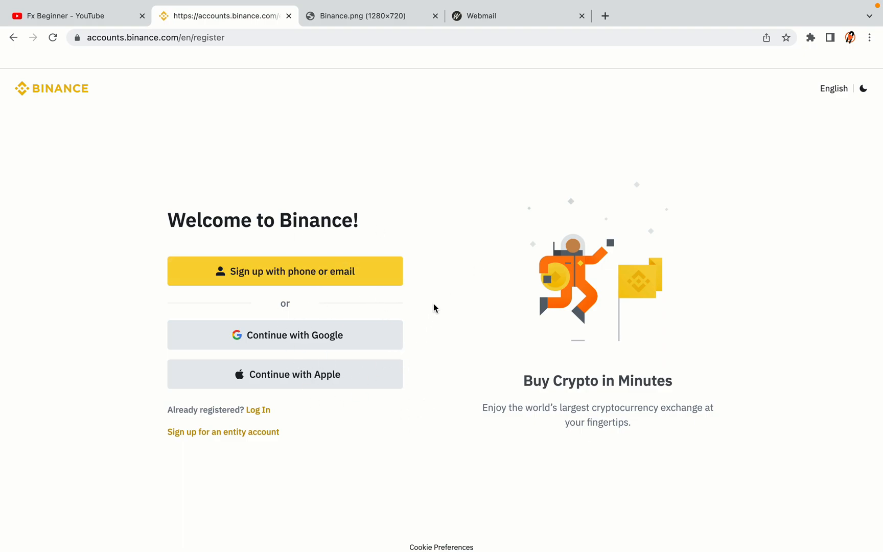
pyautogui.moveTo(407, 337)
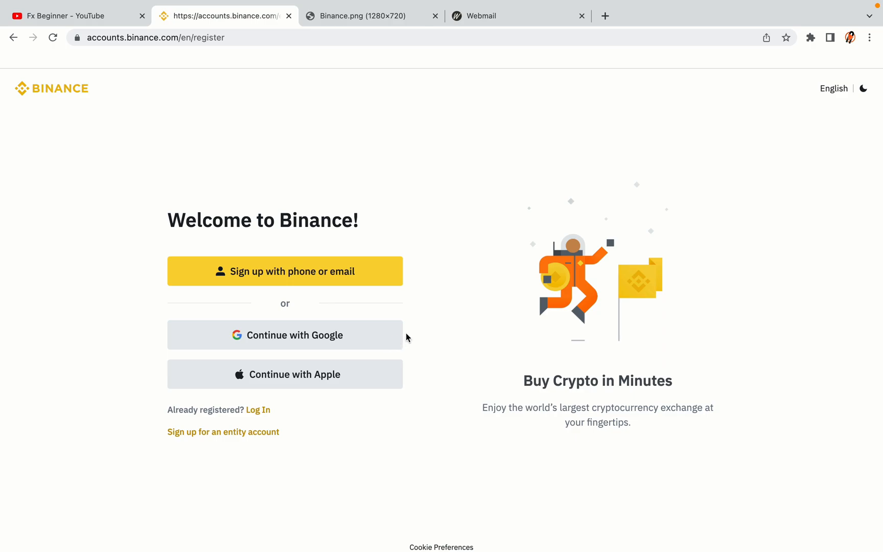
pyautogui.moveTo(411, 370)
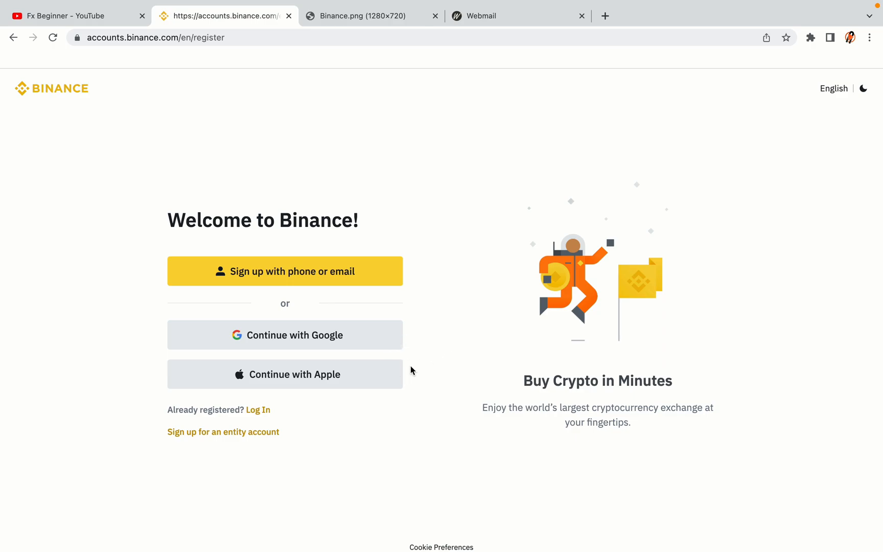
pyautogui.moveTo(434, 304)
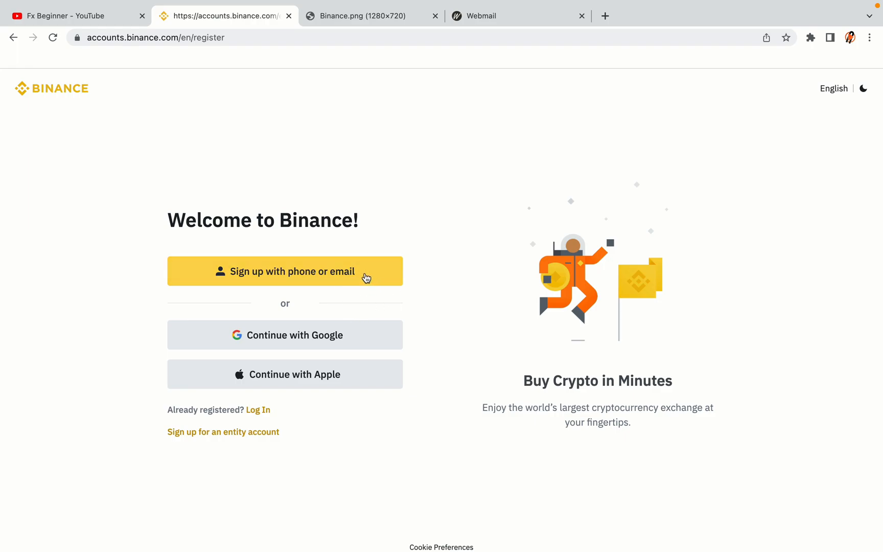
# - Sign up with email and password, accept the terms, and create the personal account
pyautogui.click(284, 270)
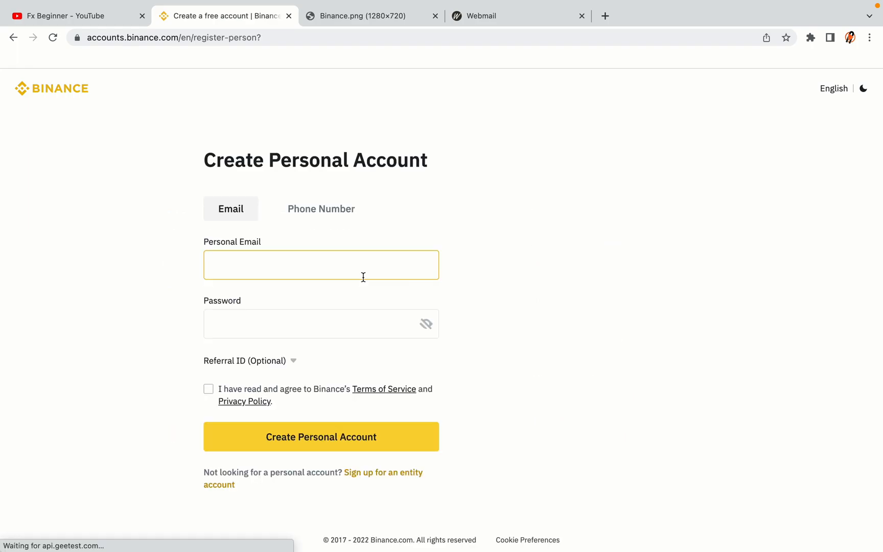
pyautogui.moveTo(543, 313)
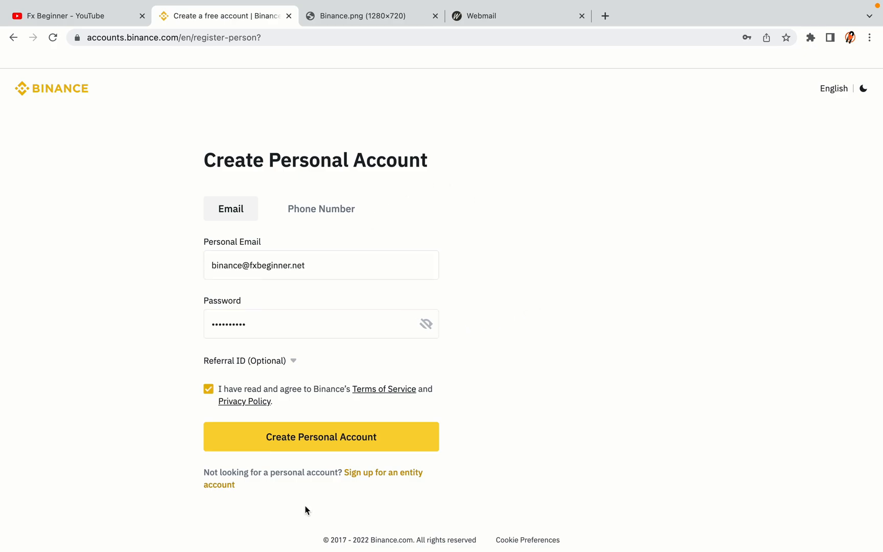
pyautogui.moveTo(313, 449)
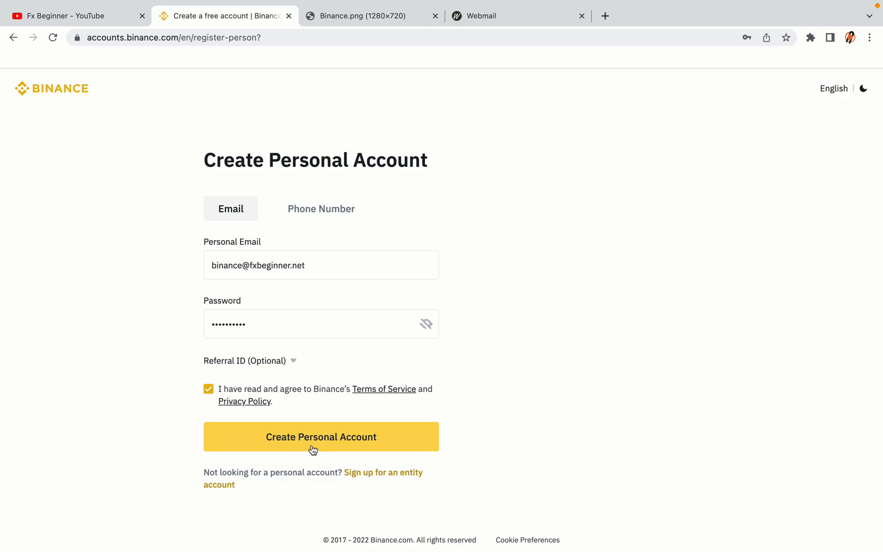
pyautogui.moveTo(333, 482)
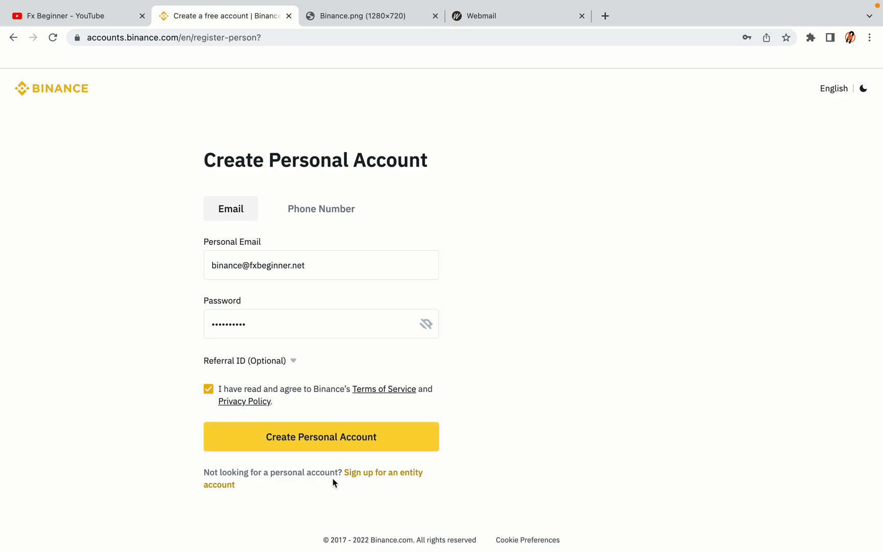
pyautogui.moveTo(337, 443)
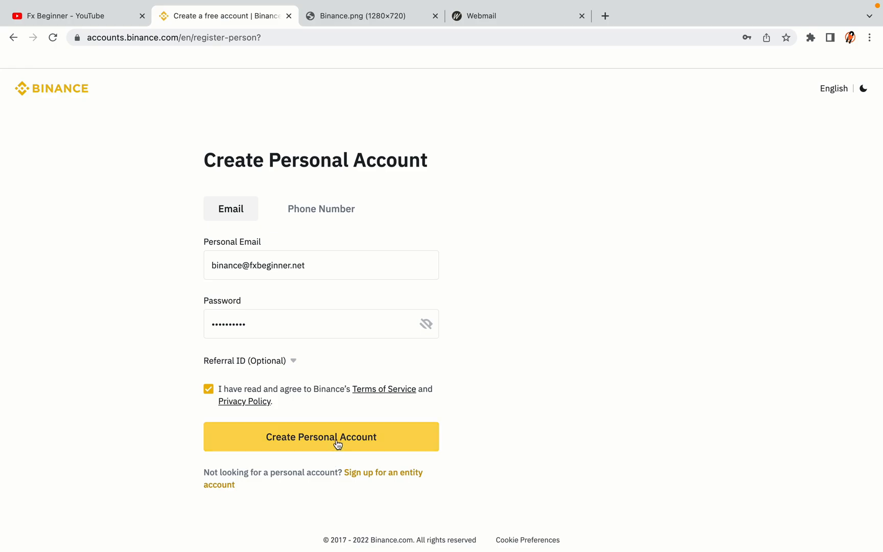
pyautogui.click(321, 436)
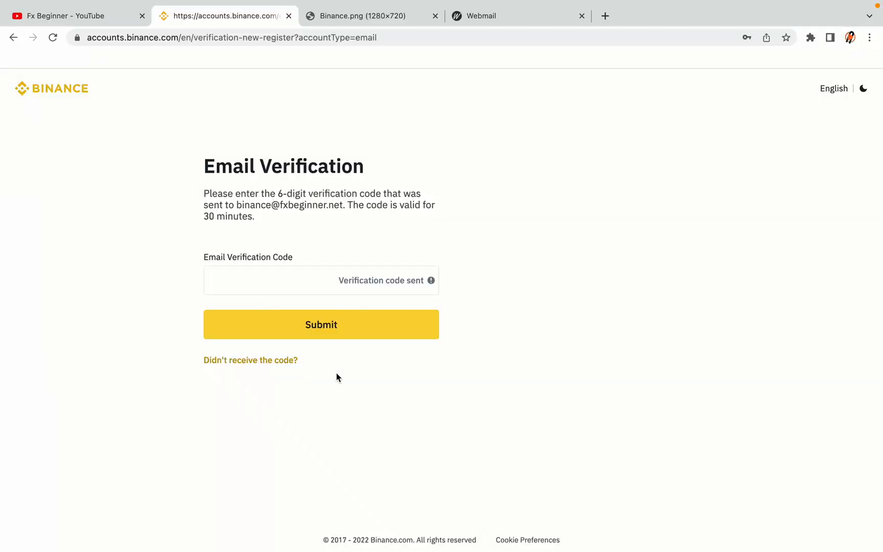
pyautogui.moveTo(505, 24)
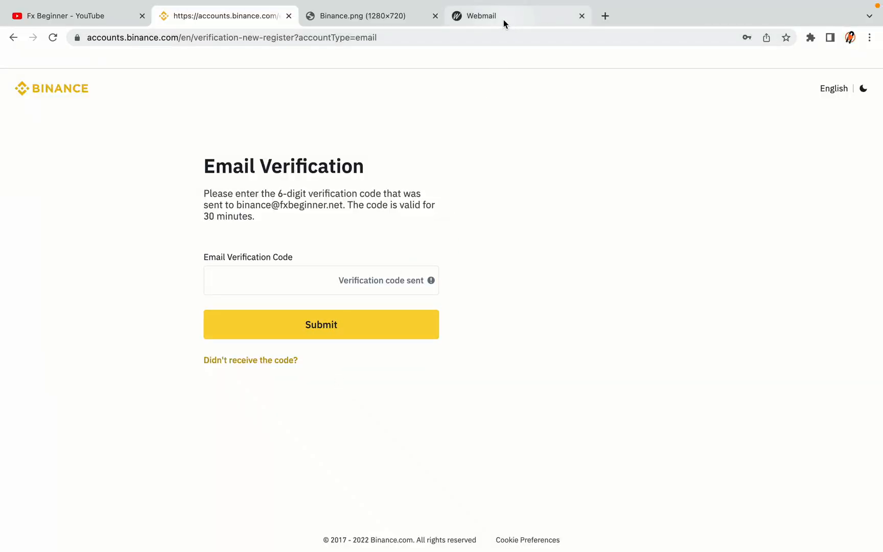
pyautogui.click(483, 16)
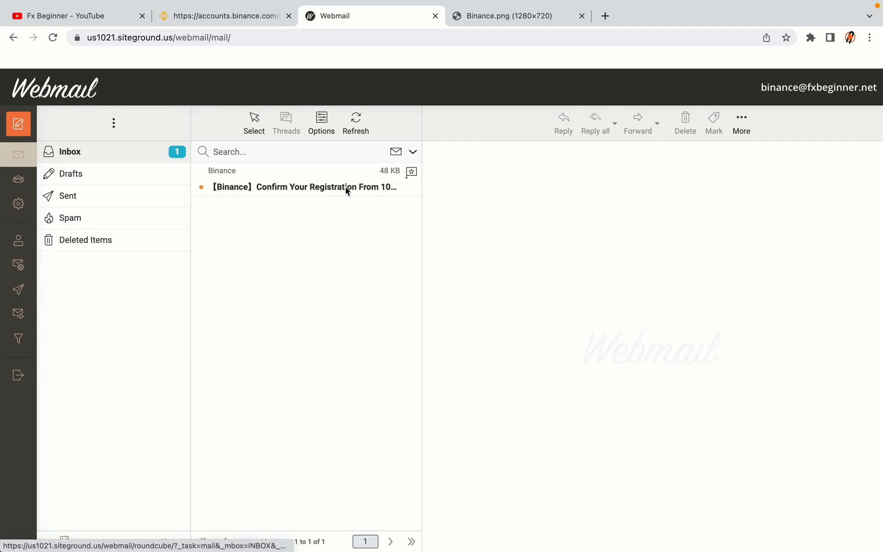
pyautogui.moveTo(304, 181)
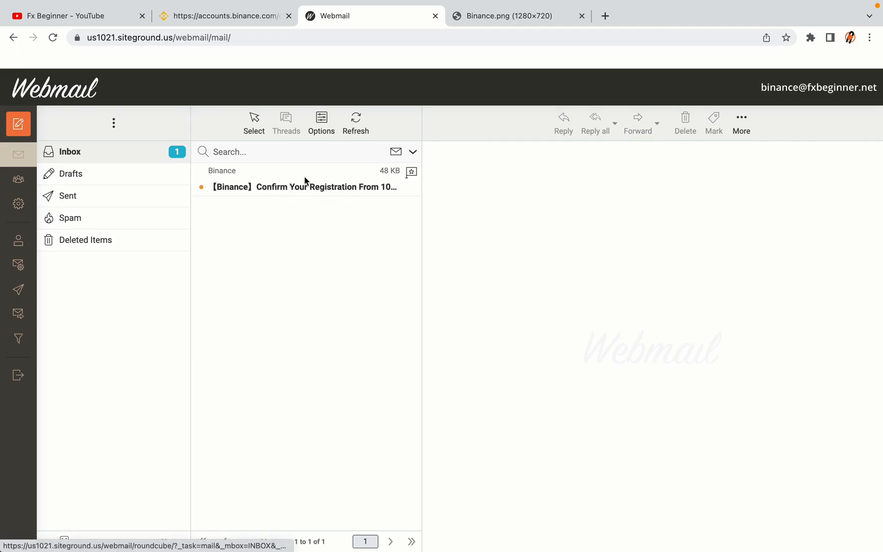
pyautogui.click(304, 187)
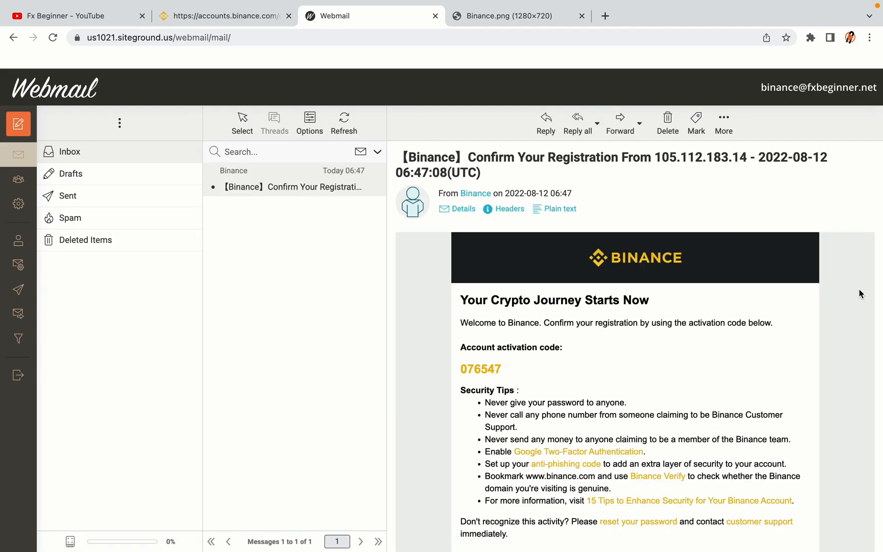
pyautogui.moveTo(663, 295)
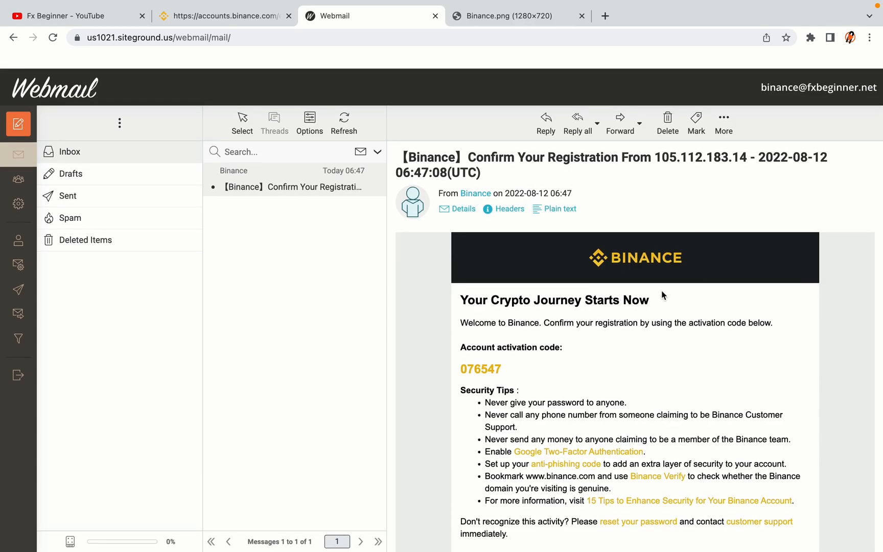
pyautogui.scroll(-3)
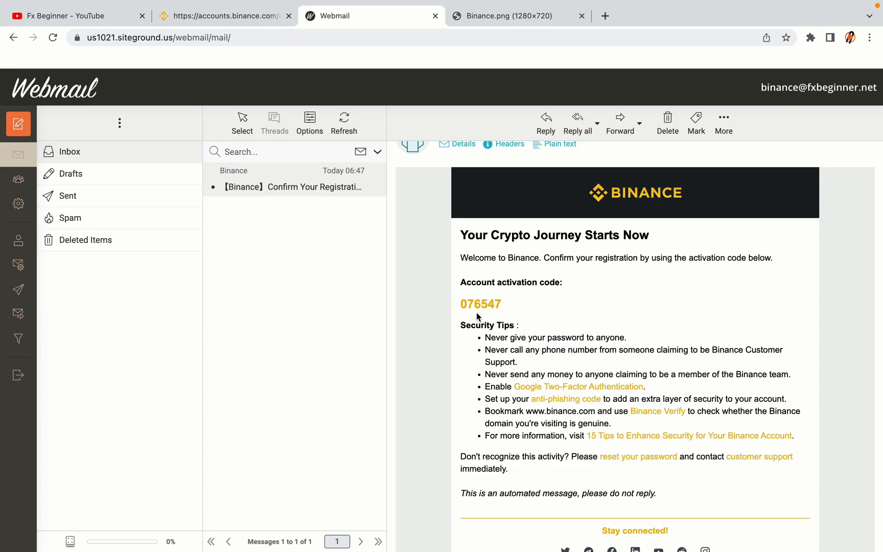
pyautogui.doubleClick(480, 304)
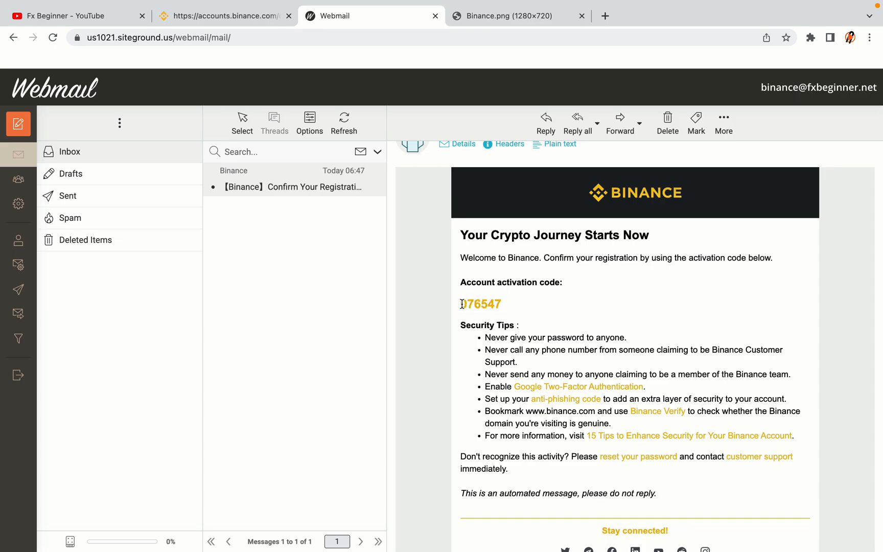
pyautogui.rightClick(481, 304)
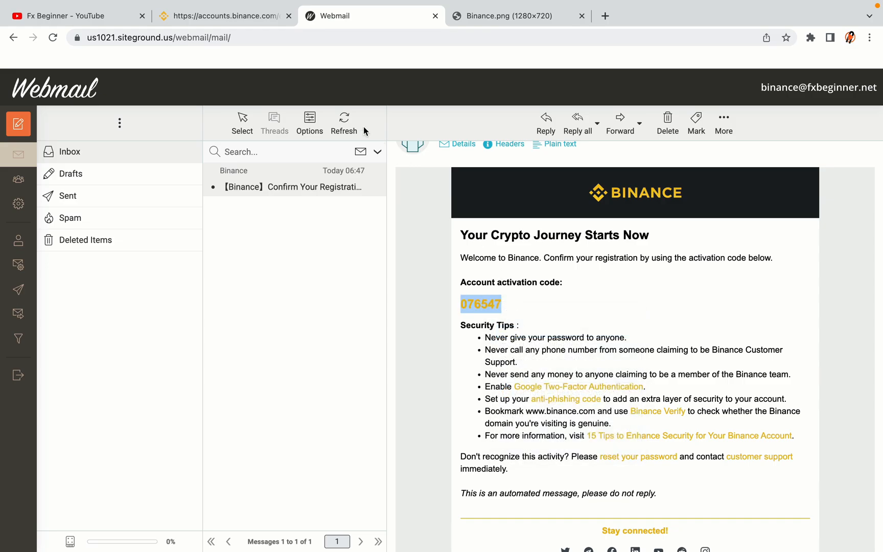
pyautogui.click(225, 16)
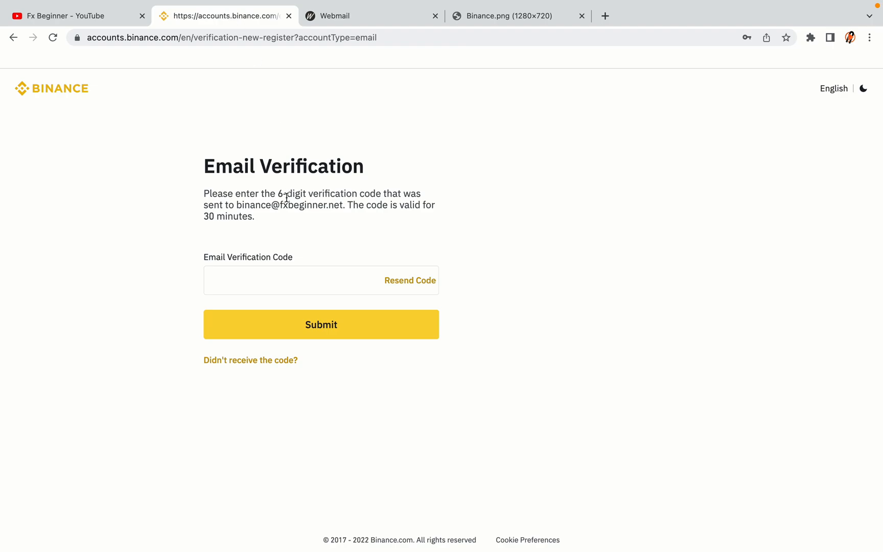
pyautogui.click(282, 280)
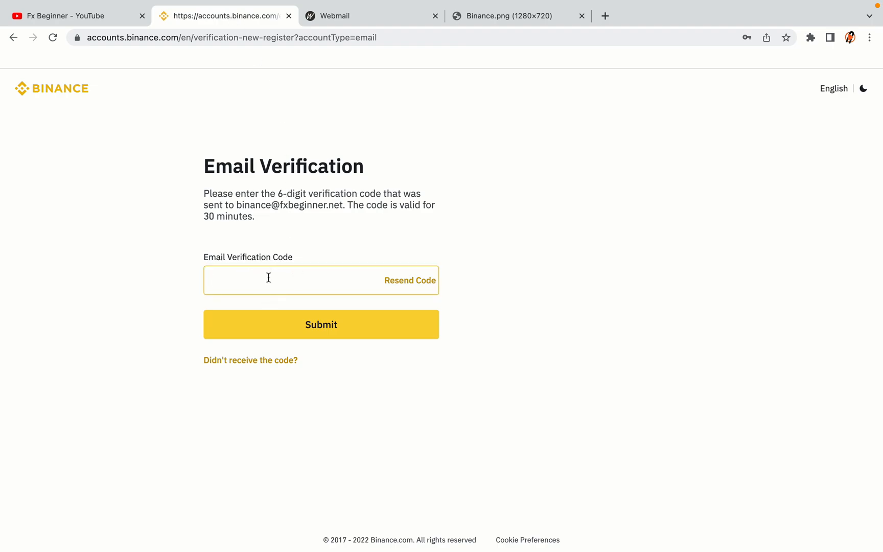
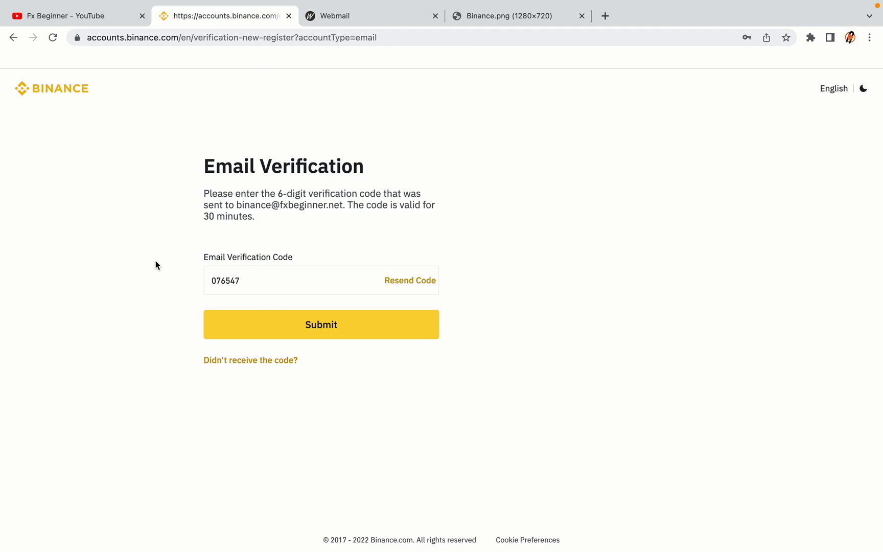
pyautogui.moveTo(320, 187)
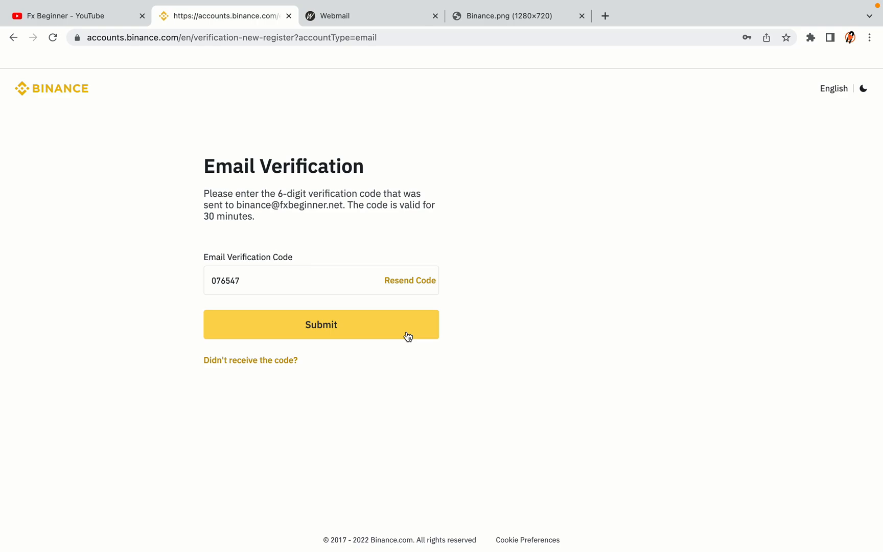
pyautogui.click(320, 325)
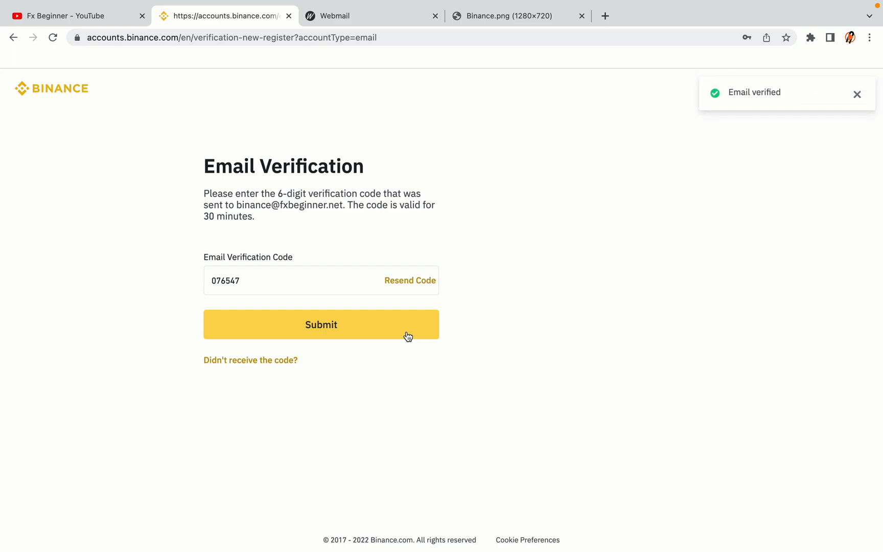
pyautogui.click(320, 324)
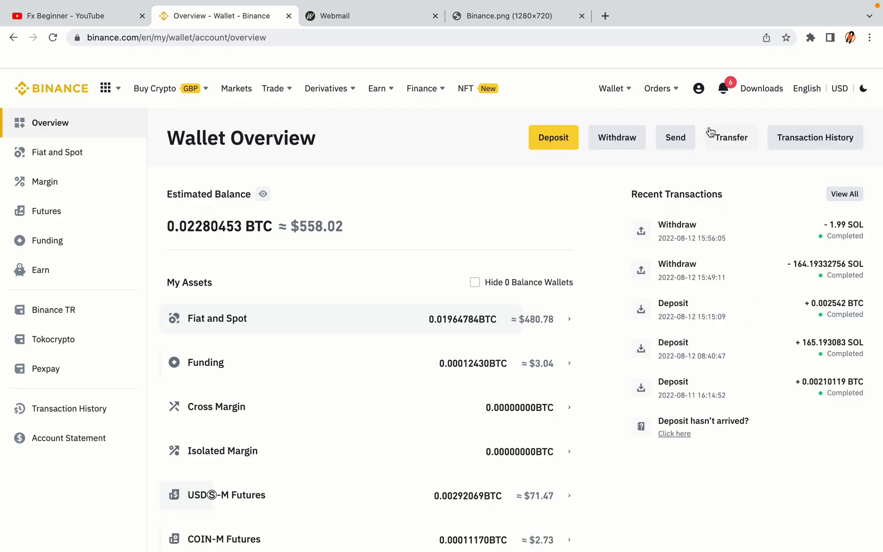
pyautogui.moveTo(528, 198)
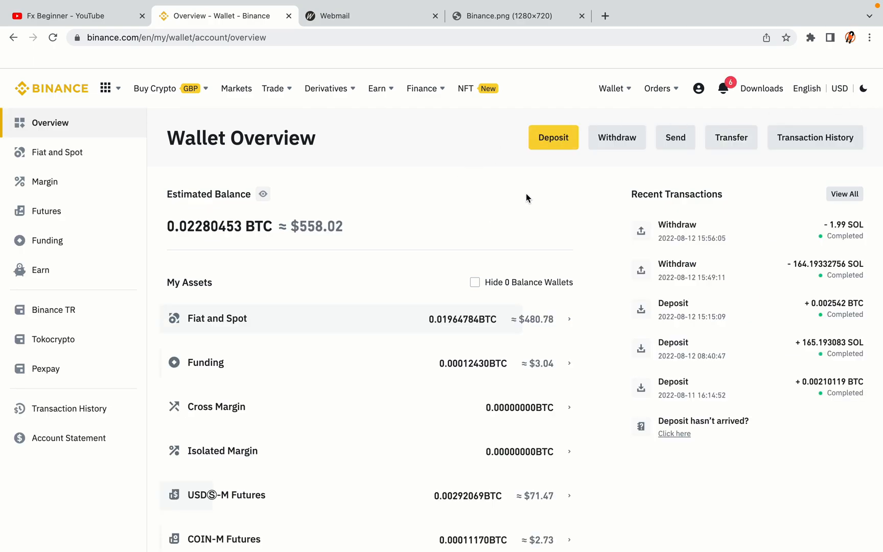
pyautogui.moveTo(544, 239)
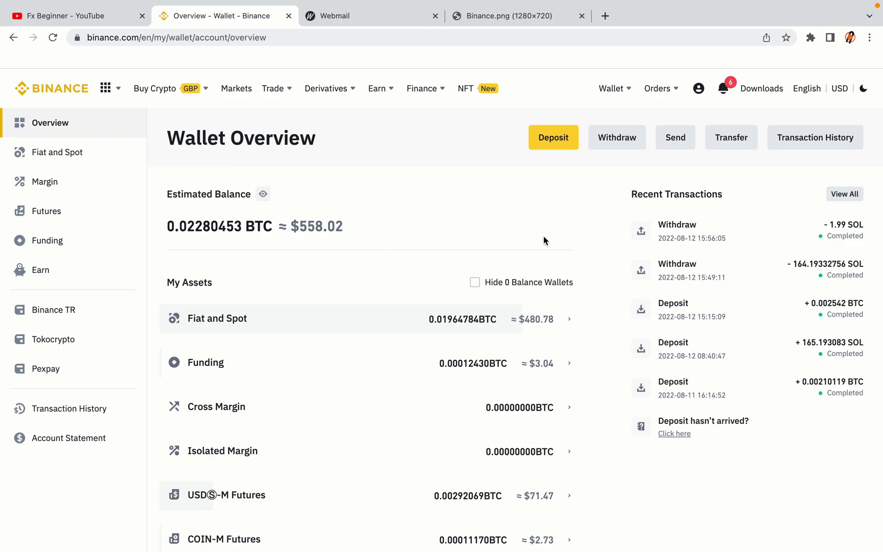
# - Scroll the Wallet Overview through My Assets and back to the balance summary
pyautogui.scroll(-3)
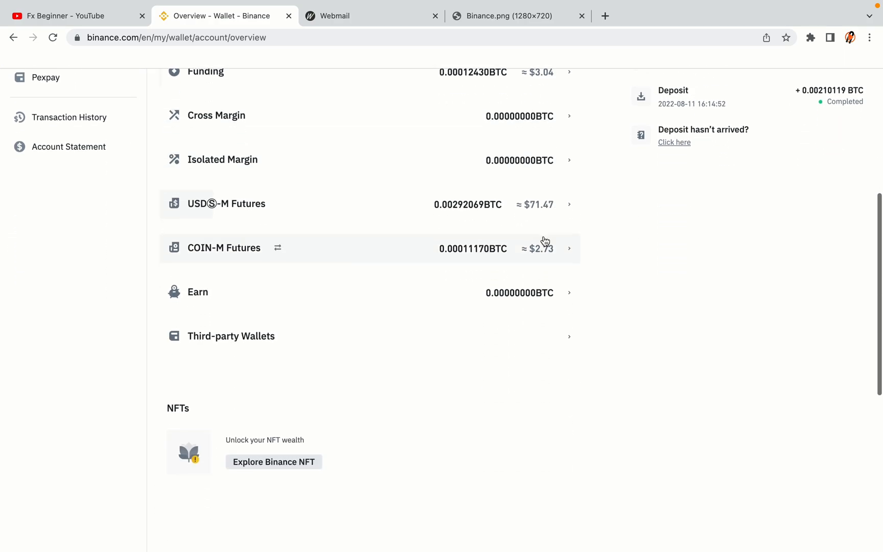
pyautogui.scroll(3)
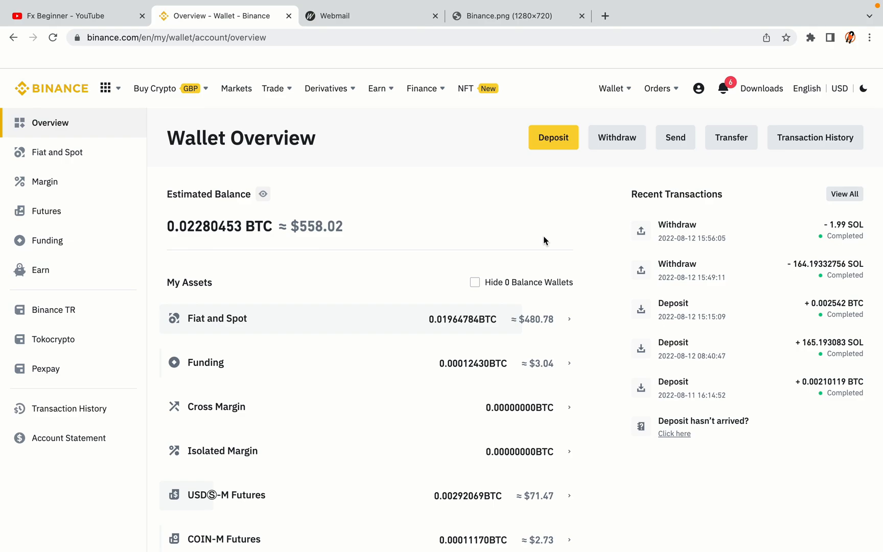
pyautogui.moveTo(419, 177)
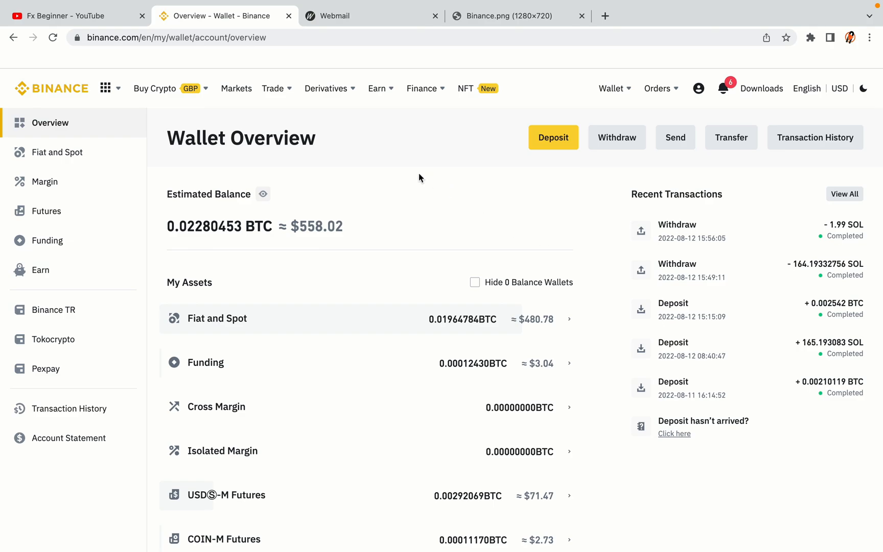
# - Show the Buy Crypto dropdown listing GBP card deposit and P2P options
pyautogui.click(156, 88)
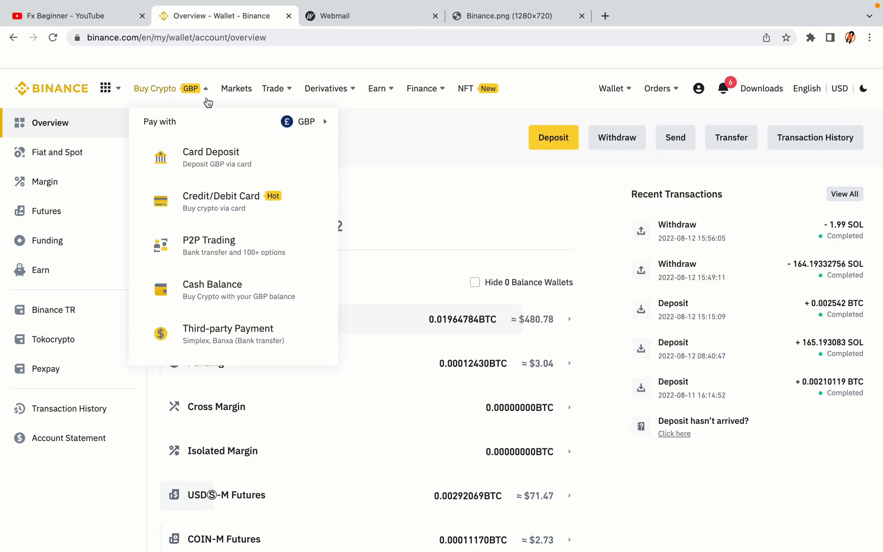
pyautogui.moveTo(217, 157)
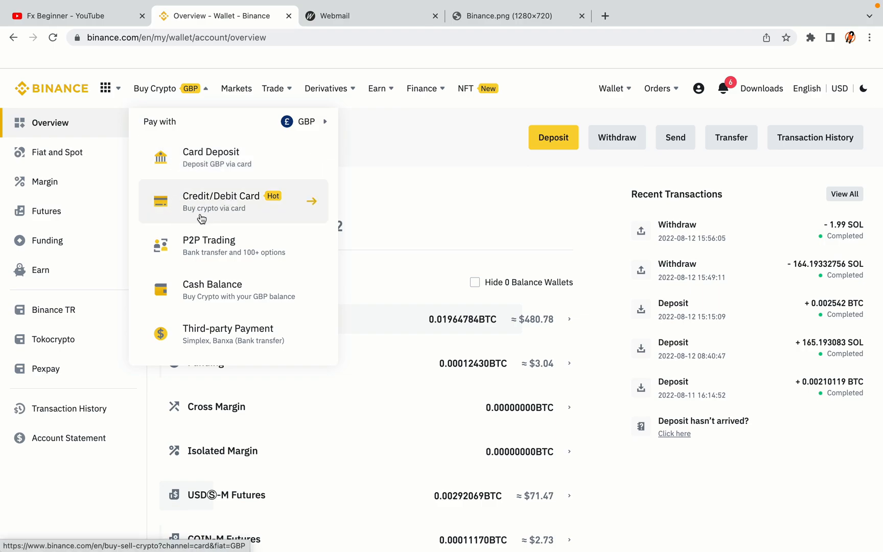
pyautogui.moveTo(225, 204)
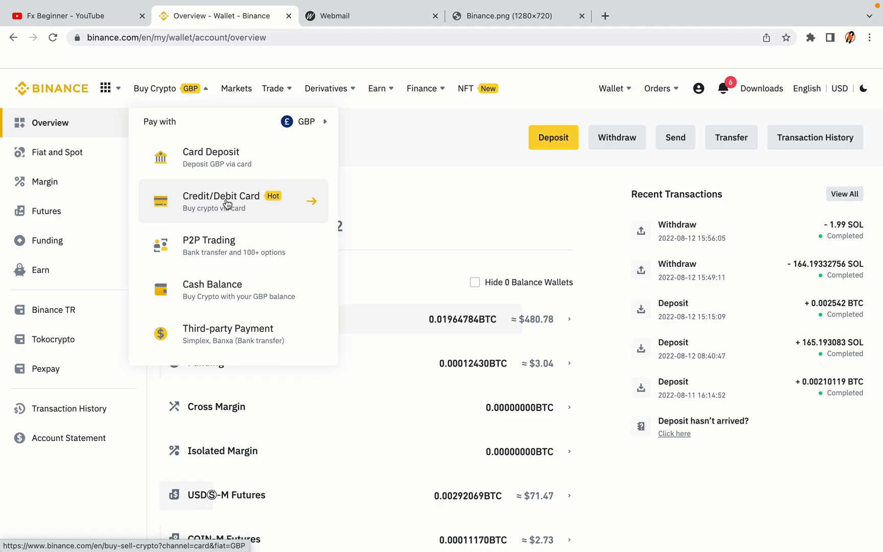
# - Choose Spot from the Trade menu to open BTC_USDT spot trading
pyautogui.click(273, 89)
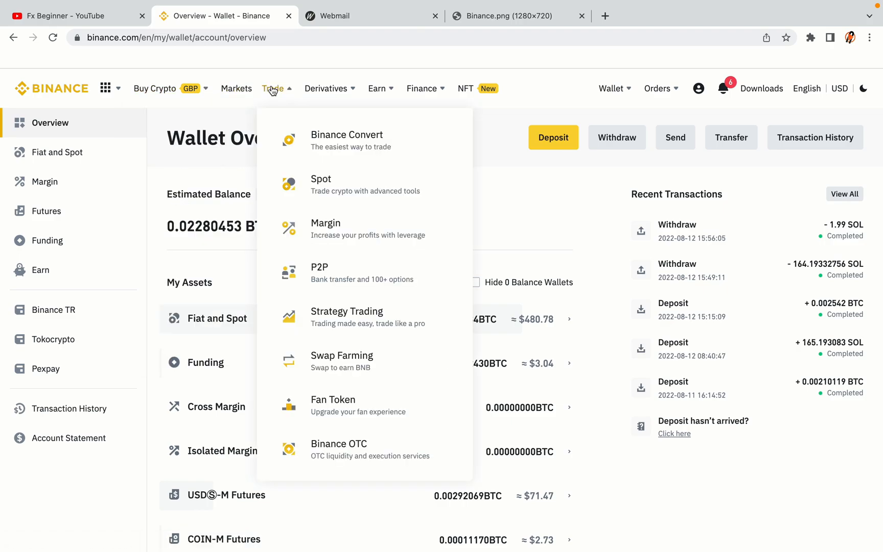
pyautogui.moveTo(276, 97)
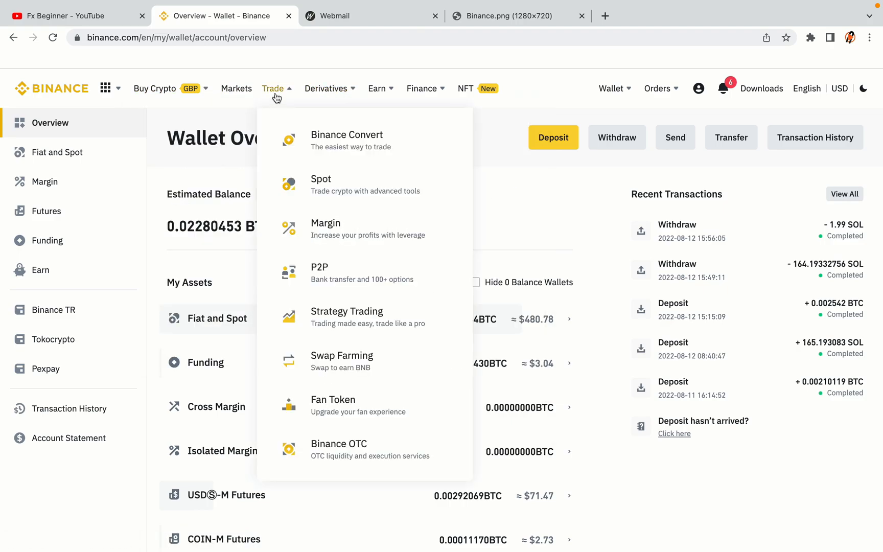
pyautogui.moveTo(324, 183)
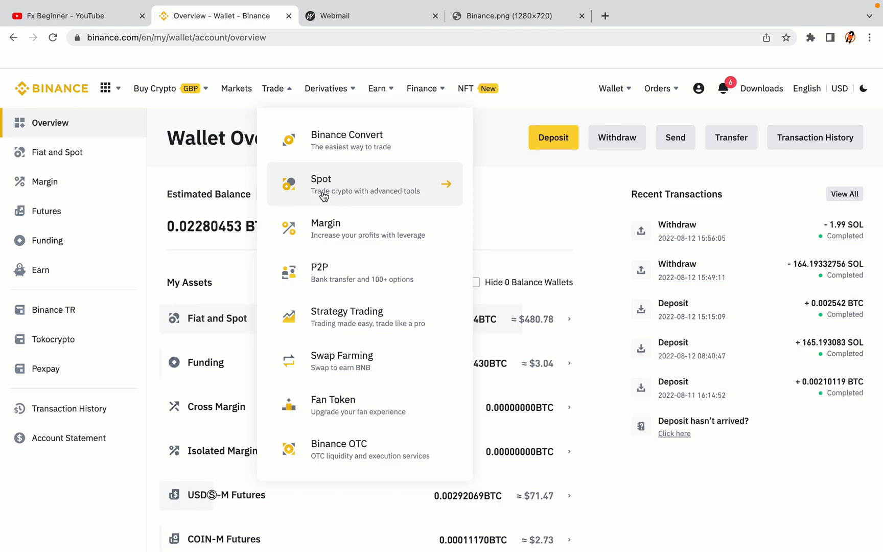
pyautogui.moveTo(321, 191)
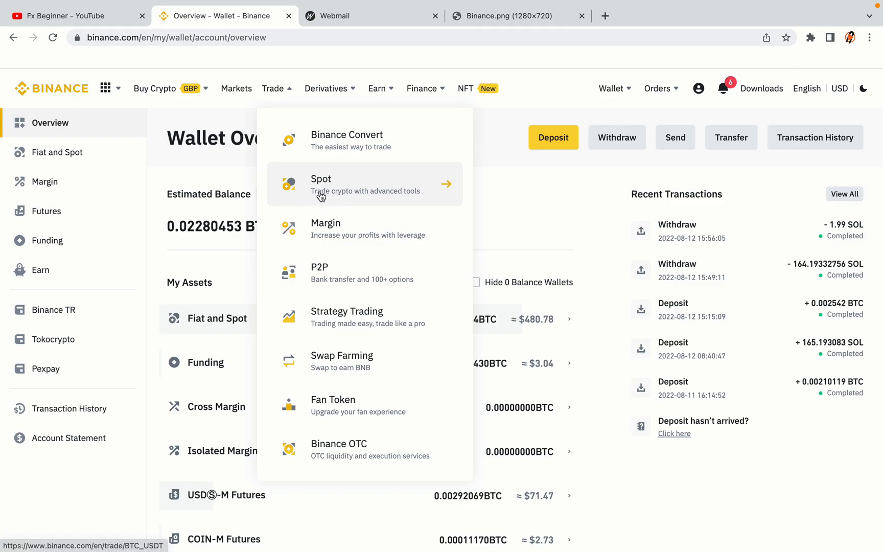
pyautogui.click(320, 184)
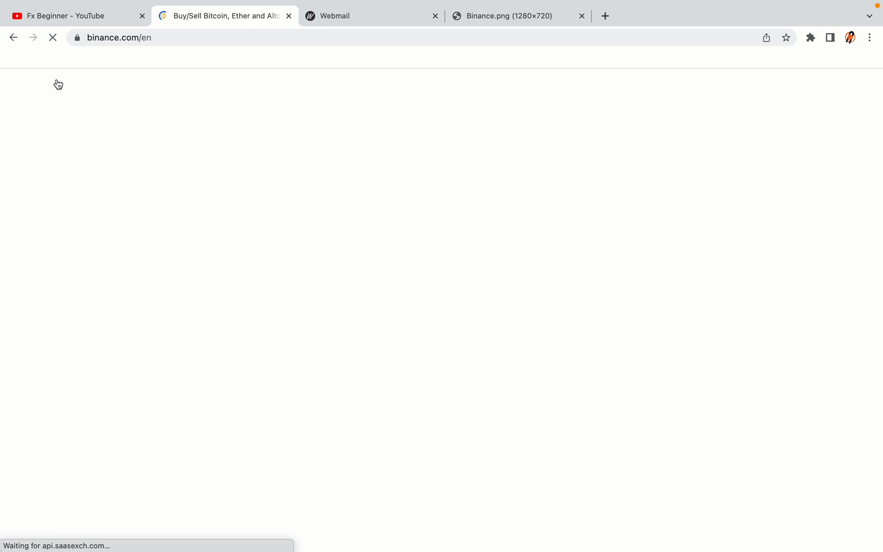